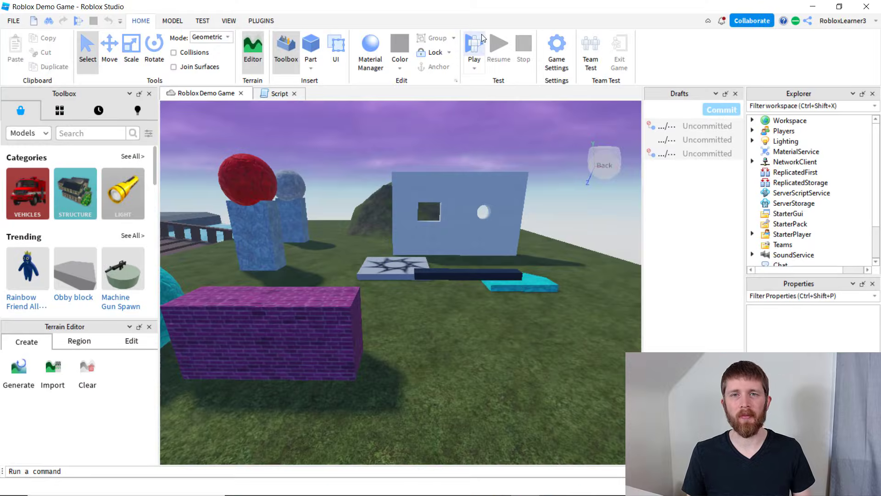
Start a play test of the Roblox Demo Game with the avatar on the spawn pad
left_click(474, 45)
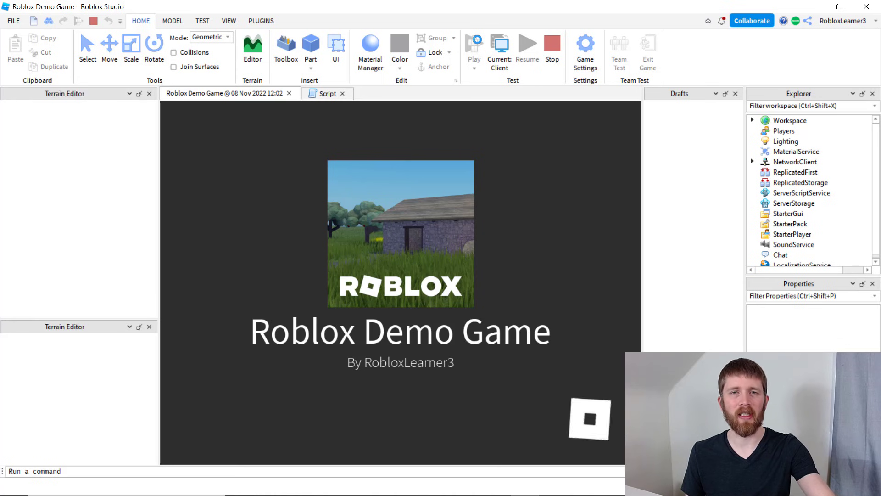
left_click(473, 42)
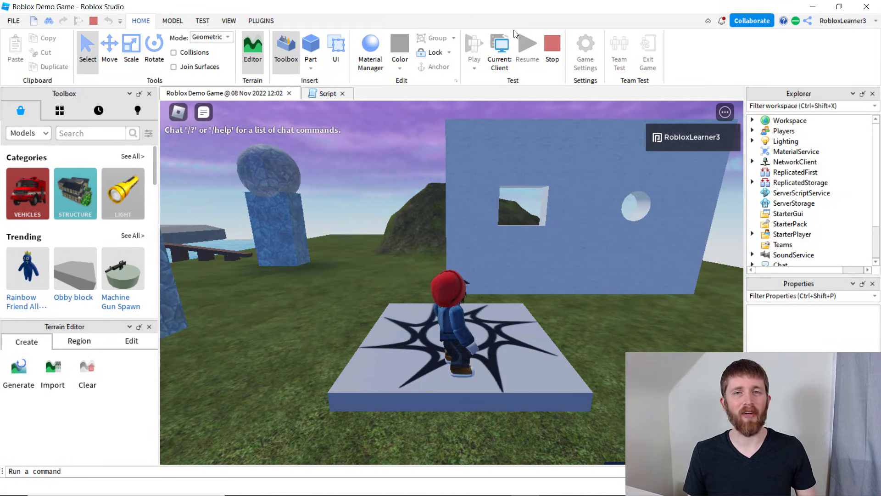
left_click(551, 43)
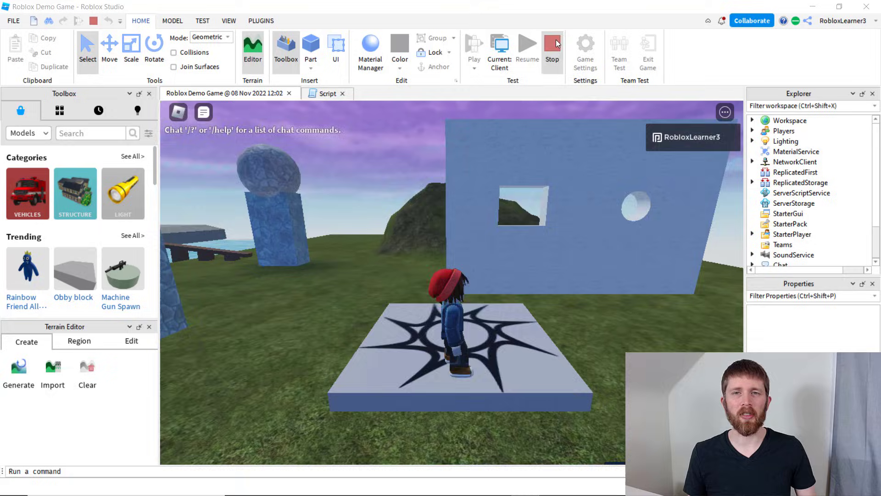
Stop the play test and show the File menu
left_click(551, 43)
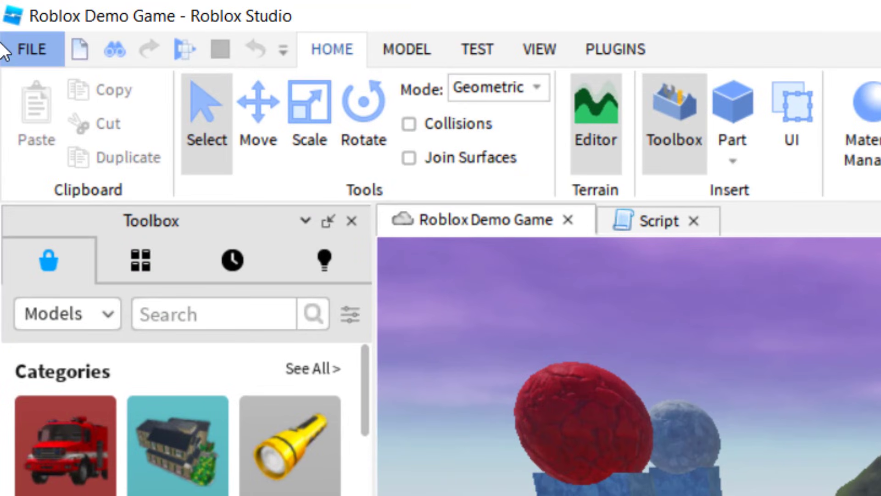
left_click(30, 50)
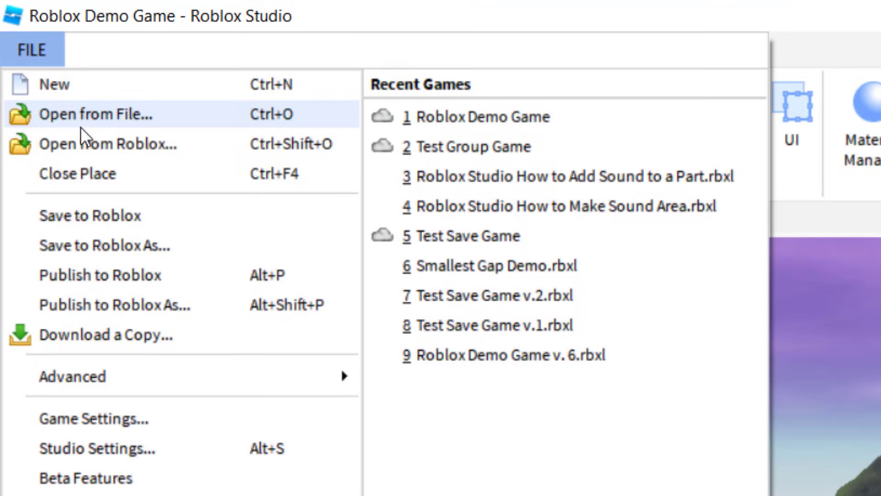
mouse_move(132, 306)
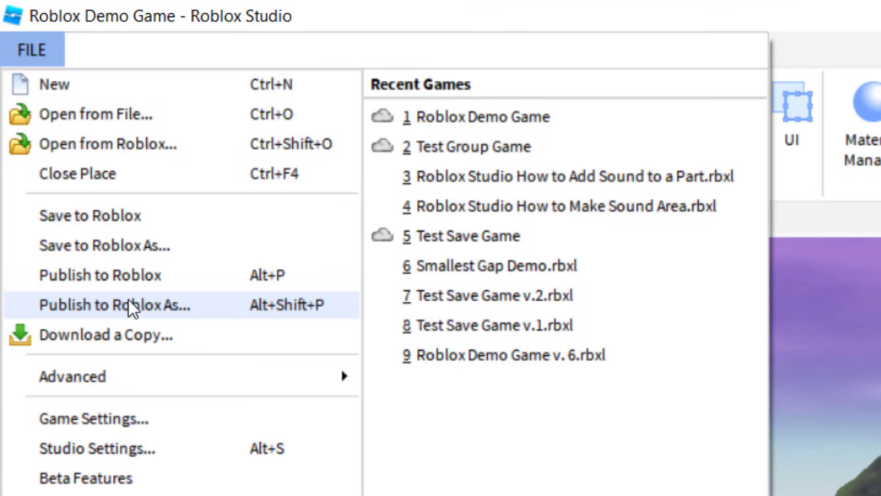
mouse_move(169, 274)
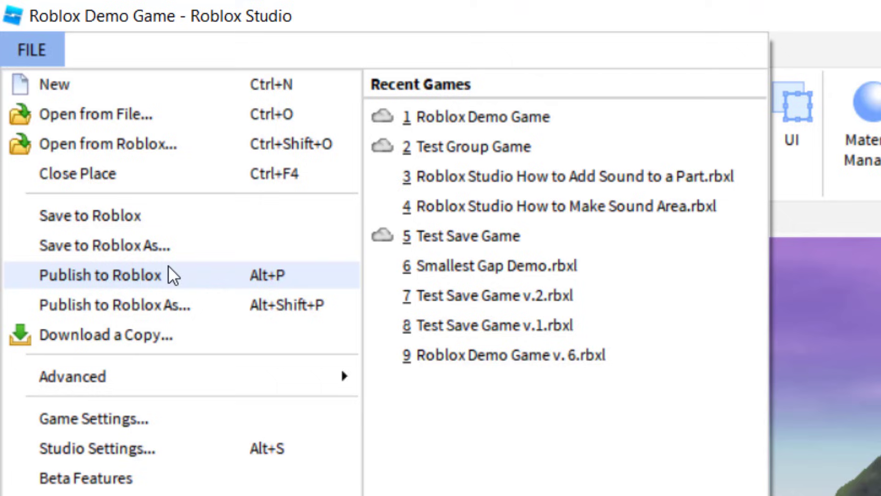
mouse_move(170, 281)
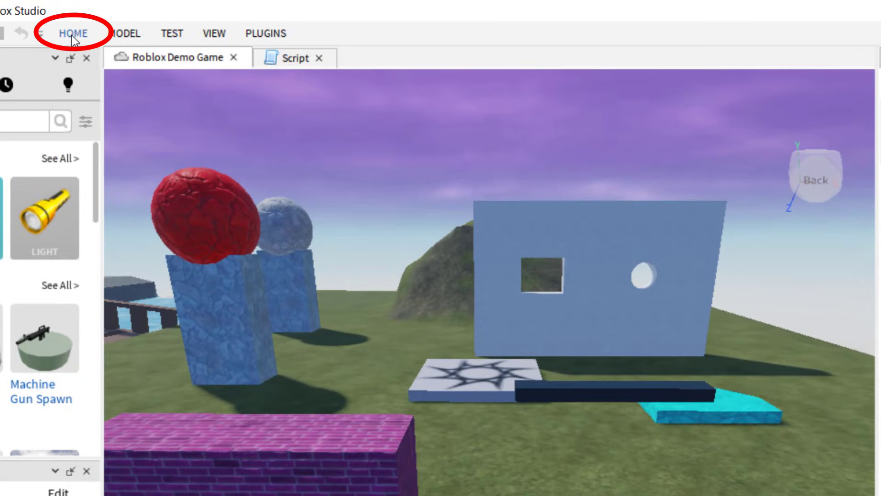
Open Game Settings for the Roblox Demo Game from the Home tab
left_click(73, 33)
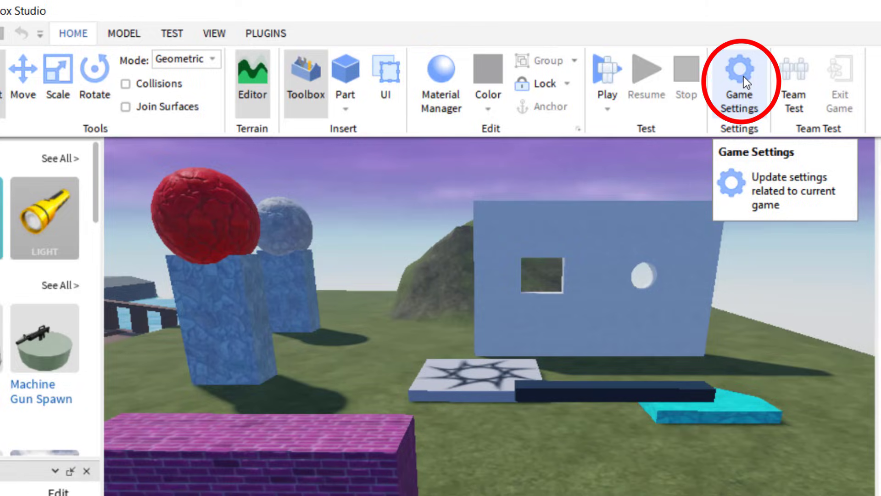
left_click(738, 78)
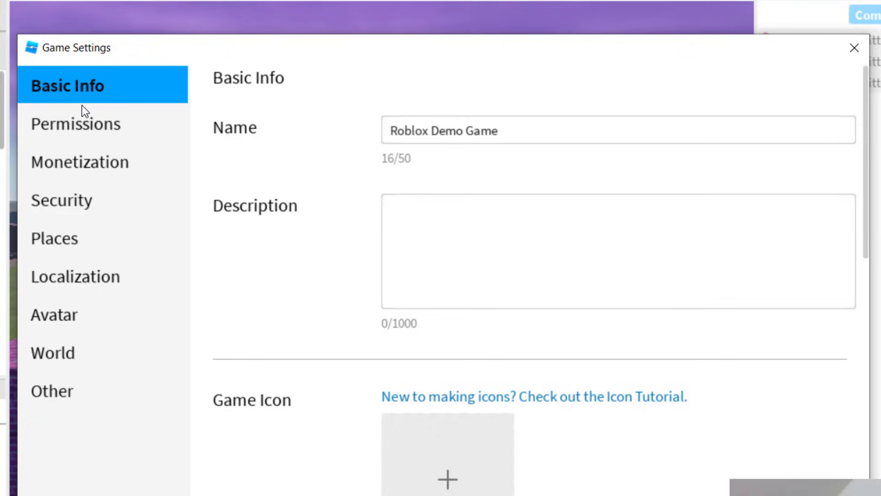
Set Avatar Type to R6 in the Avatar settings and save
left_click(55, 314)
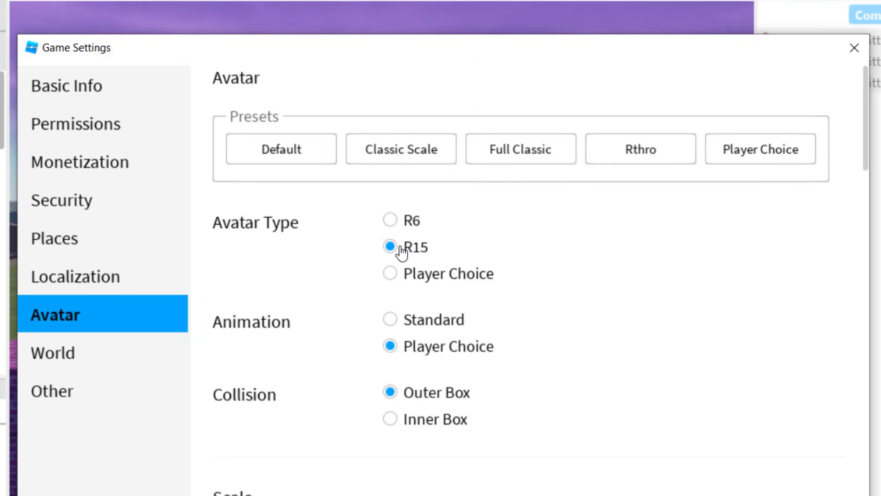
mouse_move(407, 252)
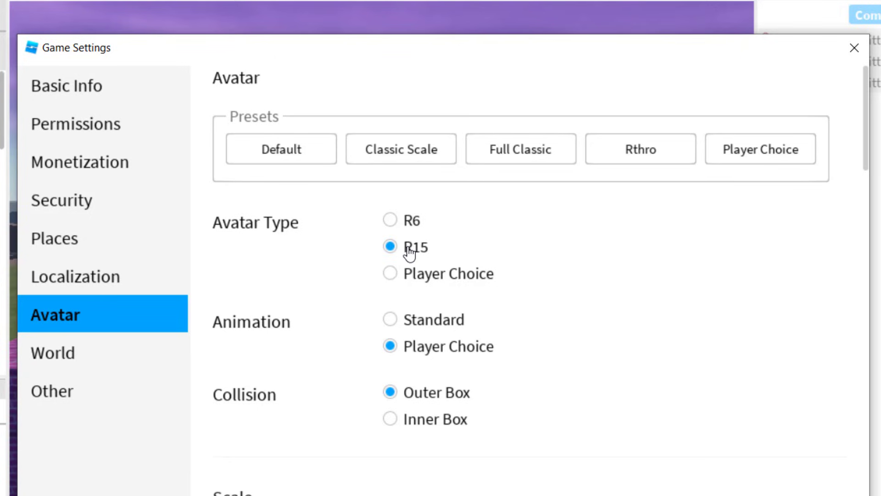
mouse_move(390, 220)
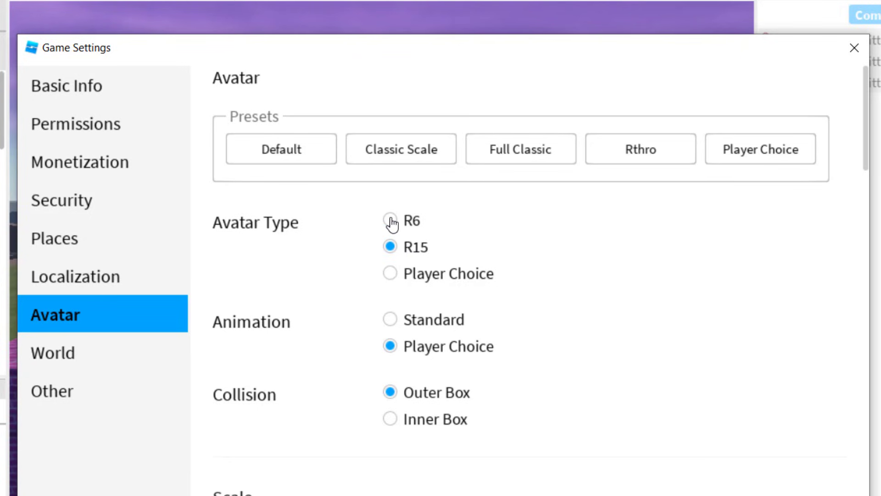
left_click(389, 221)
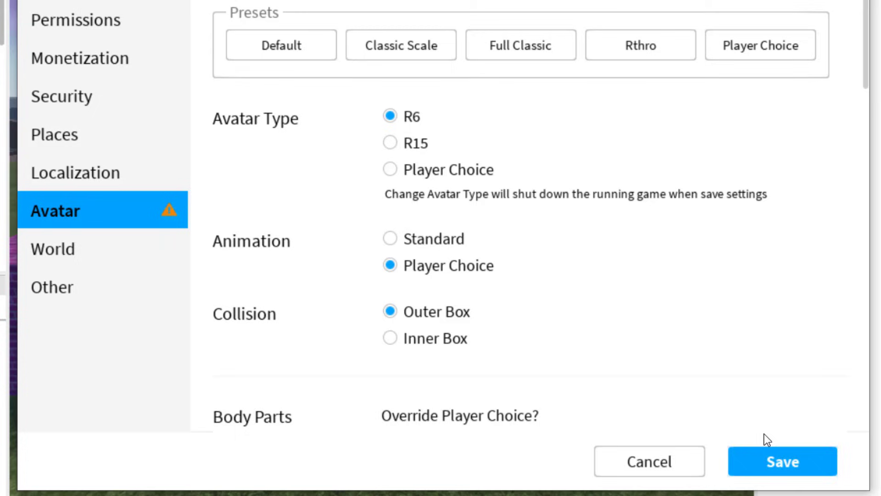
left_click(782, 461)
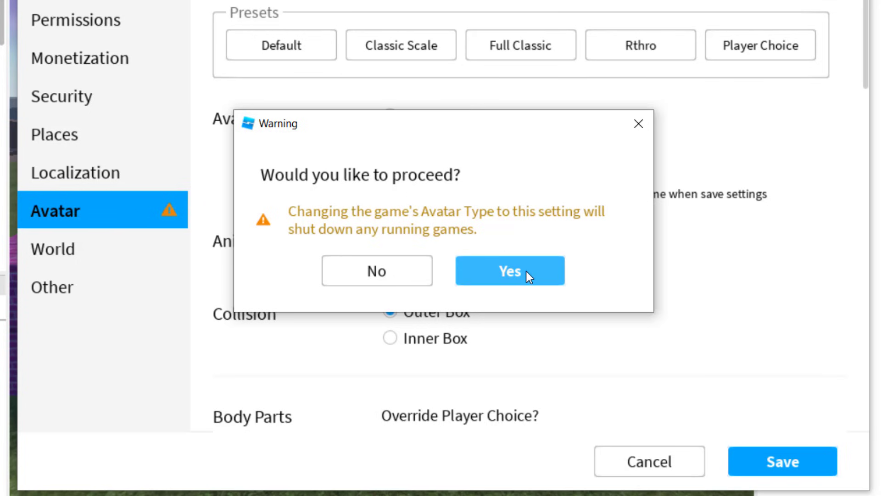
Confirm the R6 change in the warning and play-test with the R6 character
left_click(509, 270)
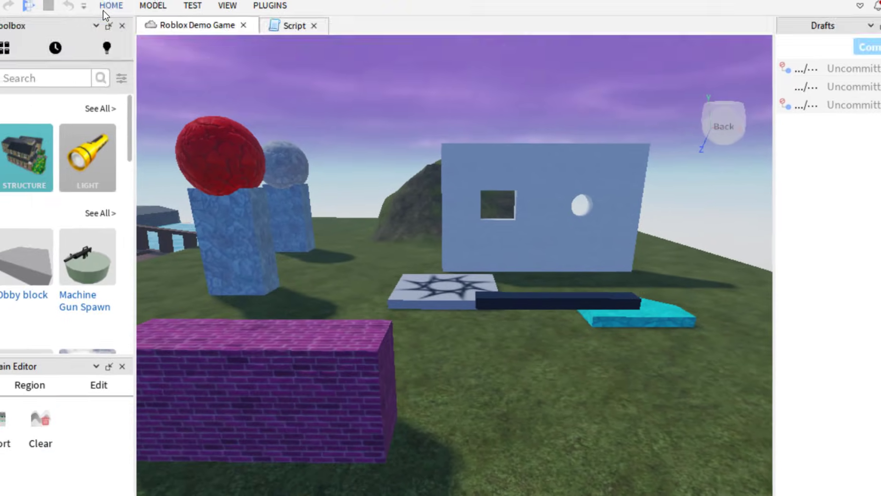
left_click(111, 6)
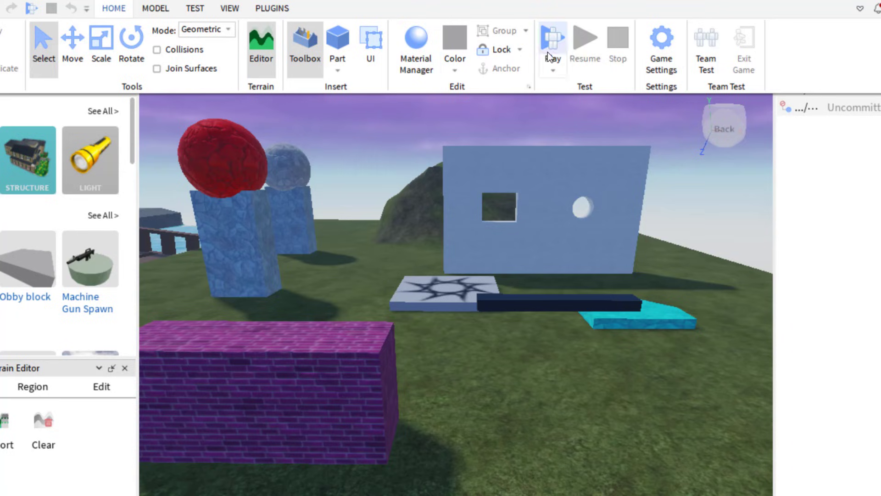
left_click(549, 38)
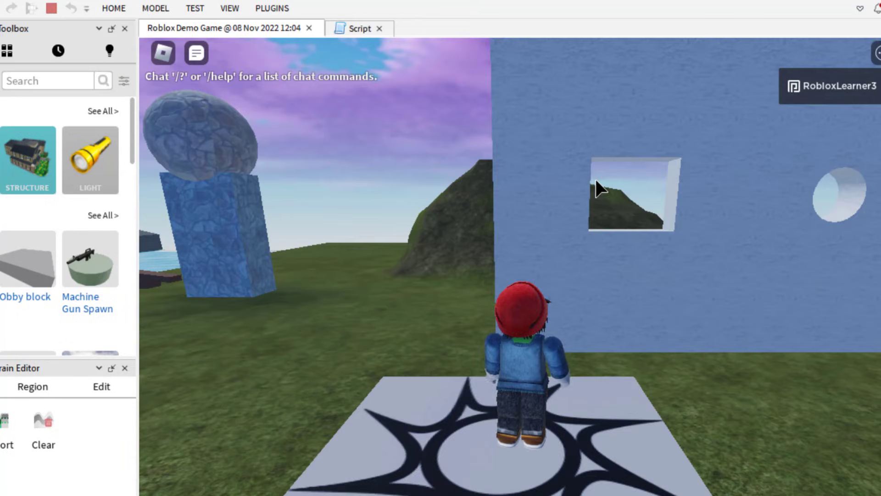